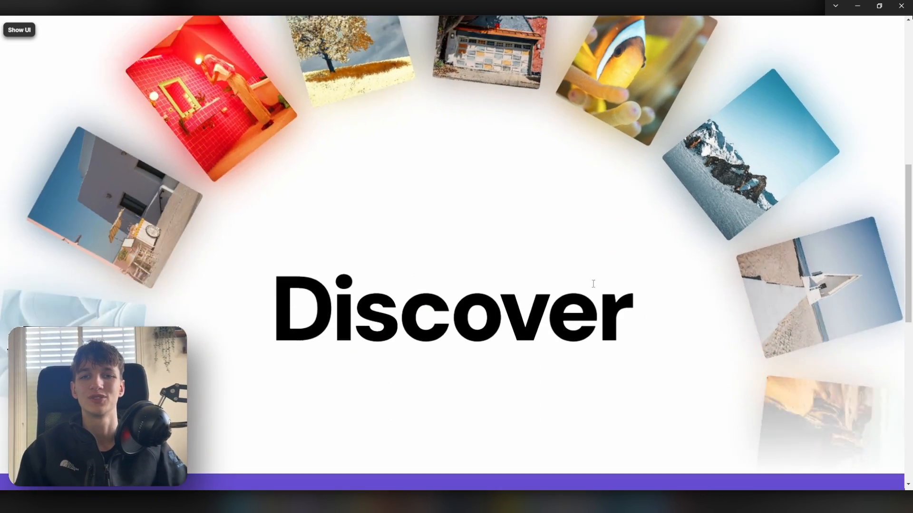
# Step: Duplicate the rectangle pairs and rotate them to form an eight-frame ring with Space Between distribution
pyautogui.scroll(-3)
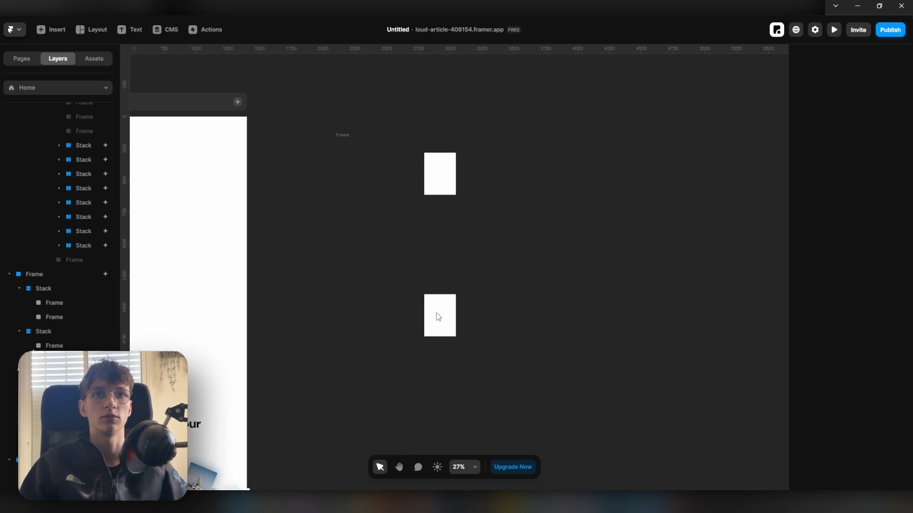
pyautogui.click(439, 316)
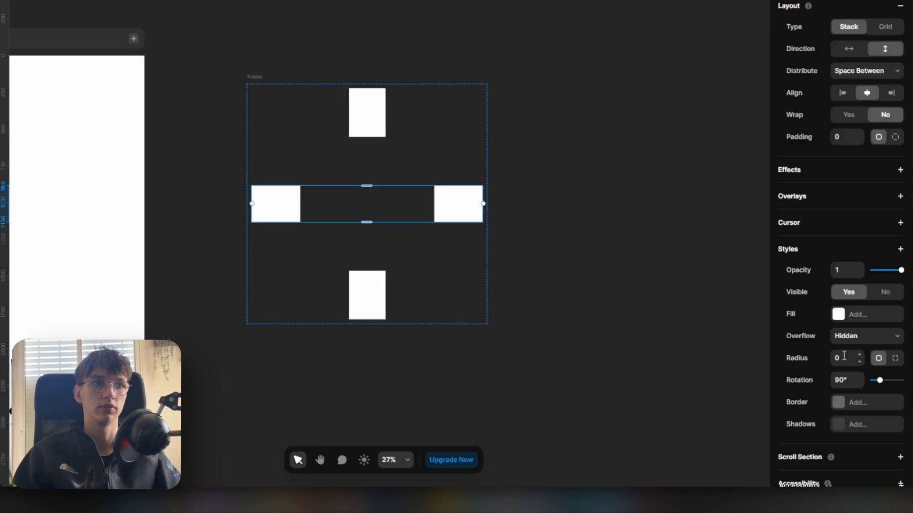
pyautogui.write('13')
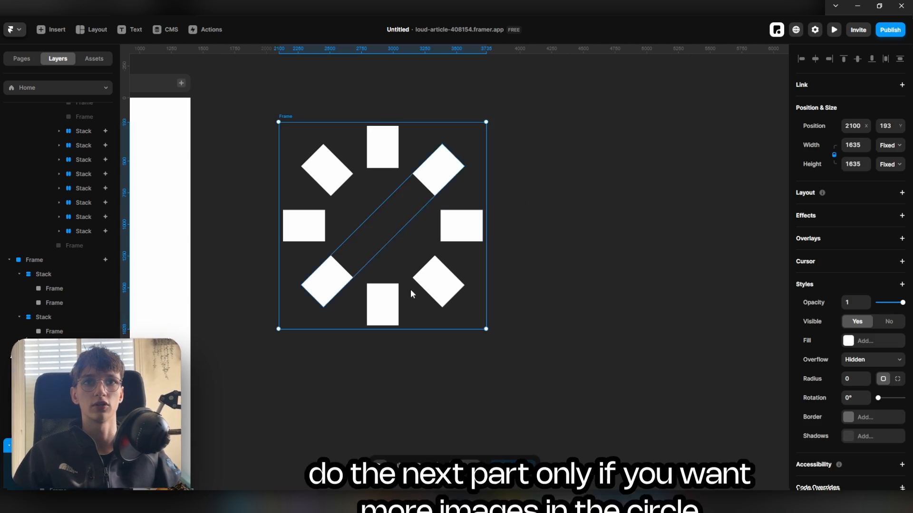
# Step: Select all stacks in the ring and set their Height to 2300
pyautogui.moveTo(486, 328); pyautogui.dragTo(635, 473)
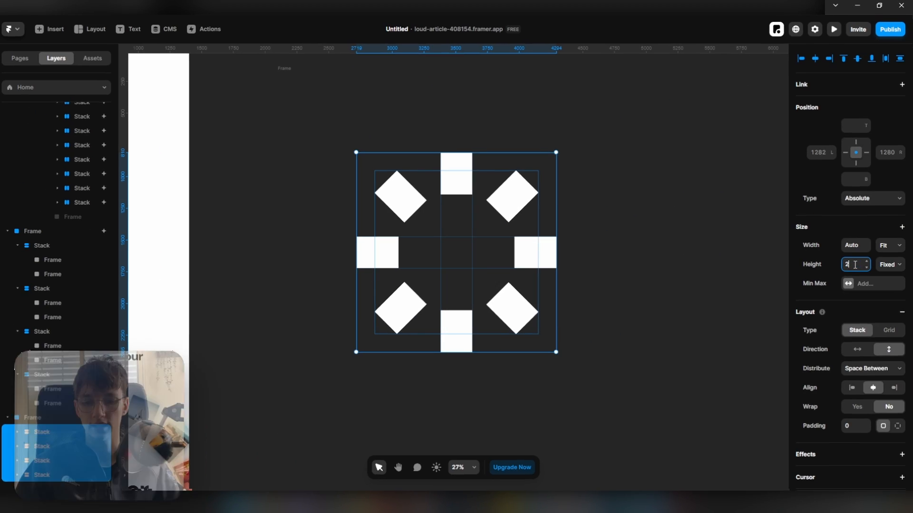
pyautogui.write('2300')
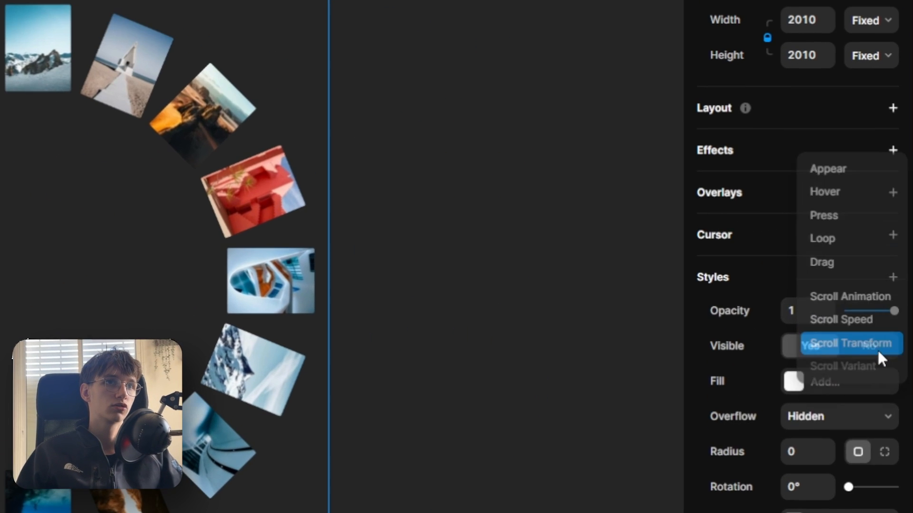
# Step: Add a Scroll Transform rotating the circle to 360 in the To state, with adjusted spring transition values
pyautogui.click(850, 343)
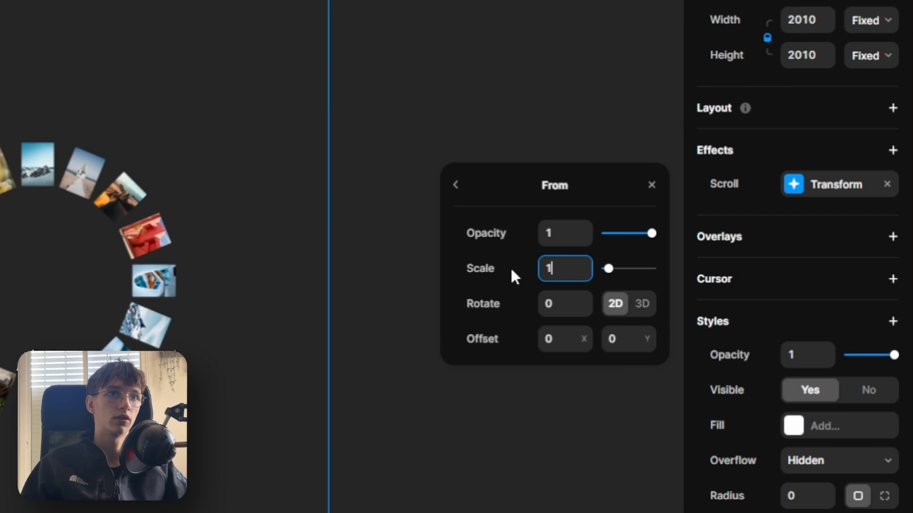
pyautogui.click(456, 185)
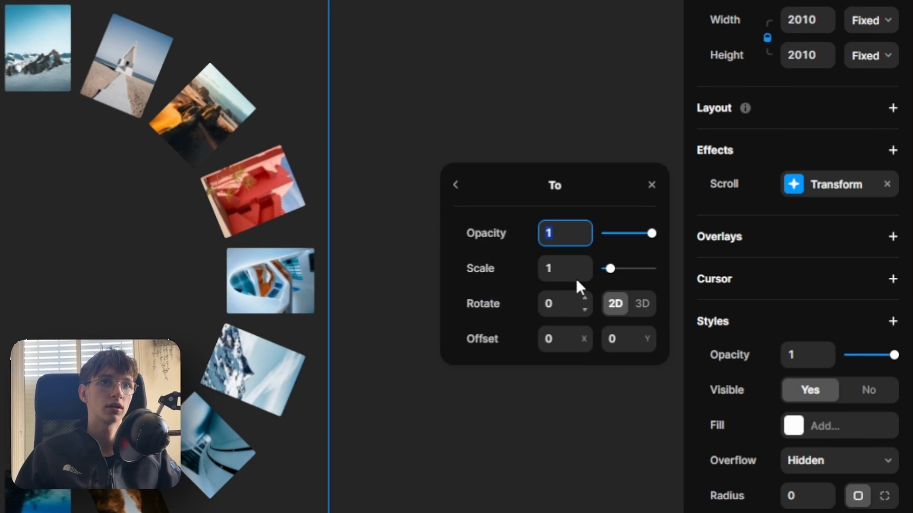
pyautogui.write('3')
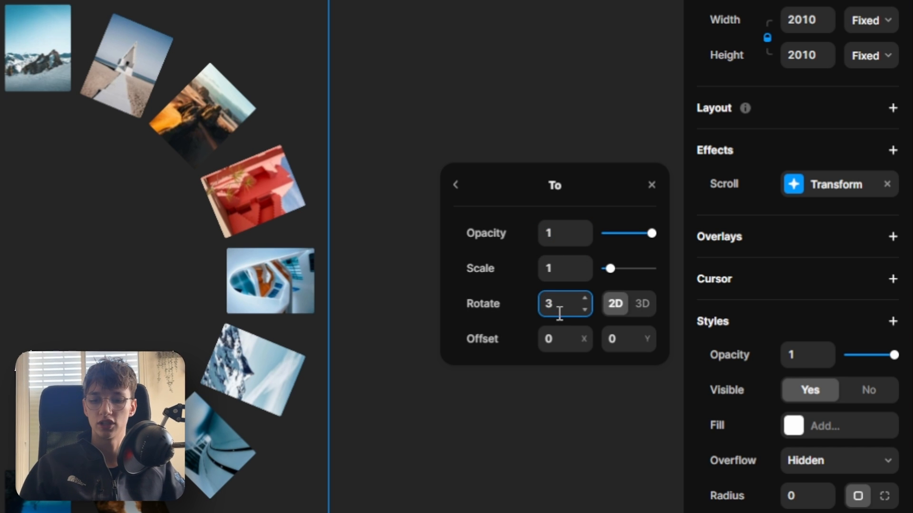
pyautogui.write('360')
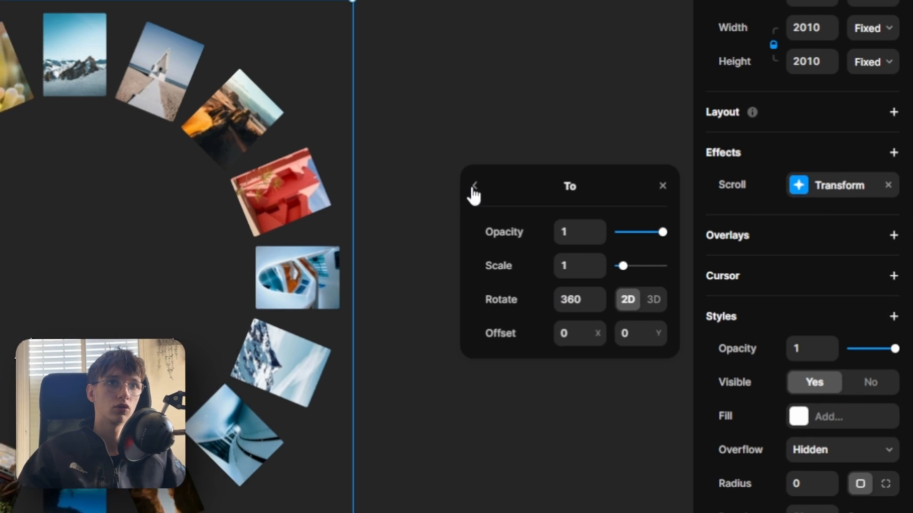
pyautogui.click(473, 186)
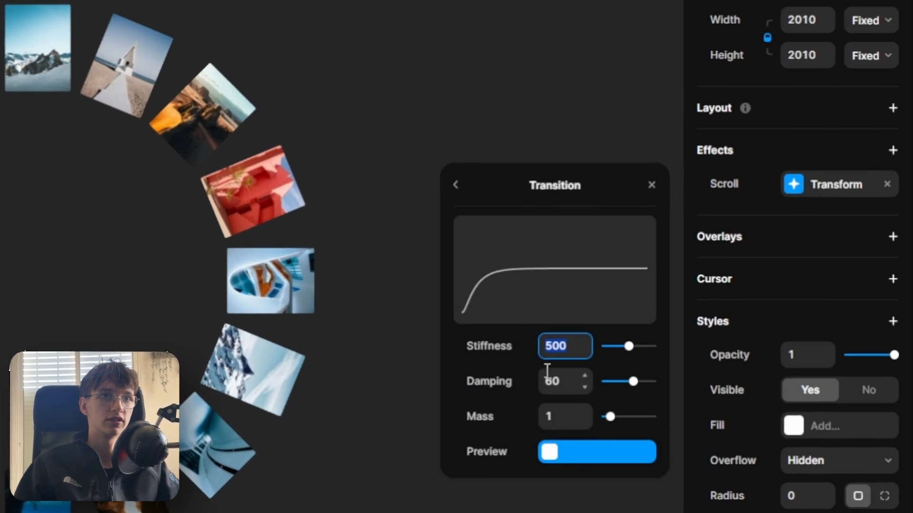
pyautogui.write('100')
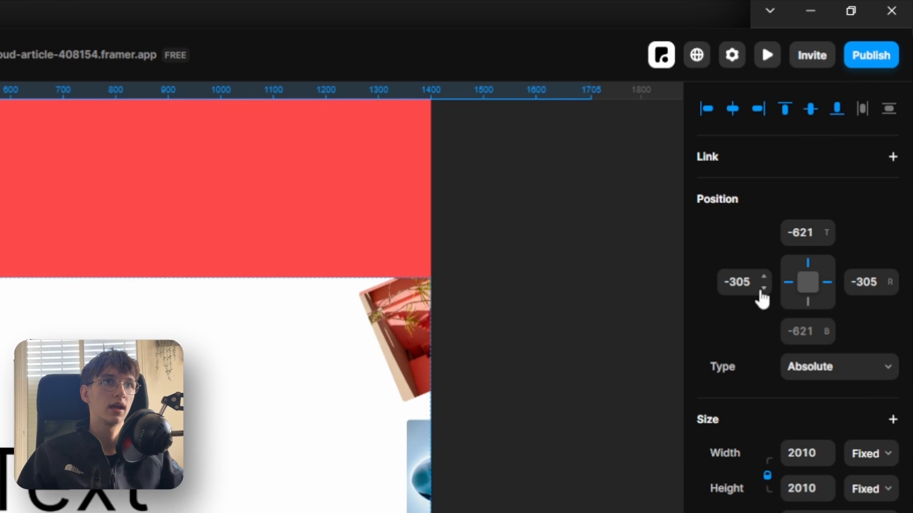
# Step: Set the image circle's absolute Top offset to -501 behind the heading
pyautogui.click(806, 233)
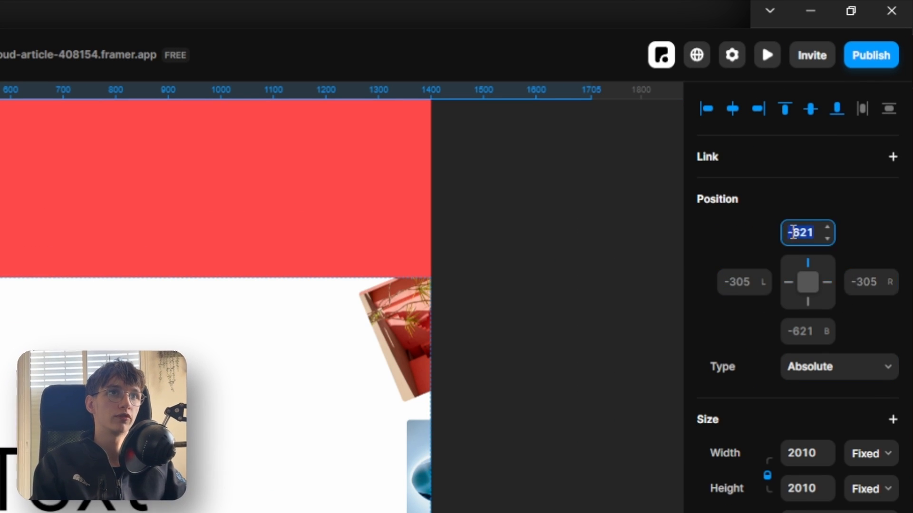
pyautogui.write('-501')
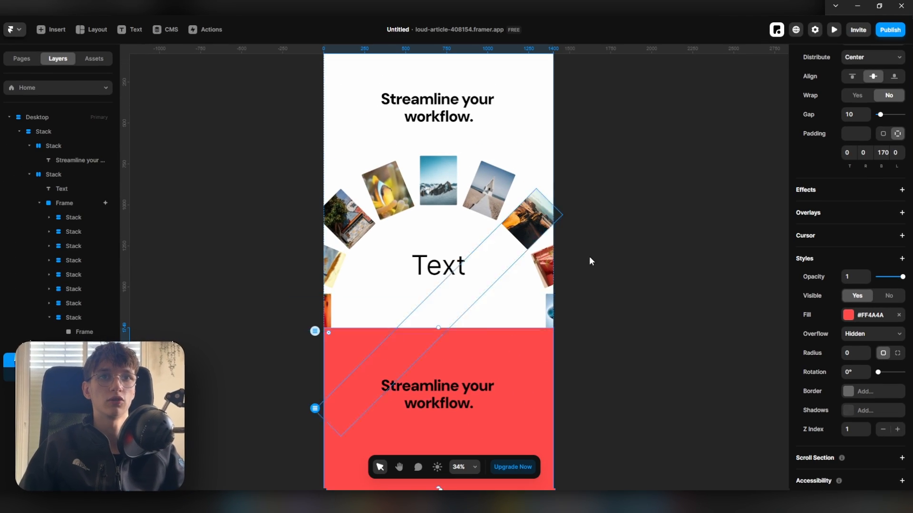
# Step: Change the lower section's fill to purple, preview the spinning circle, and set the hero row's top padding
pyautogui.click(861, 315)
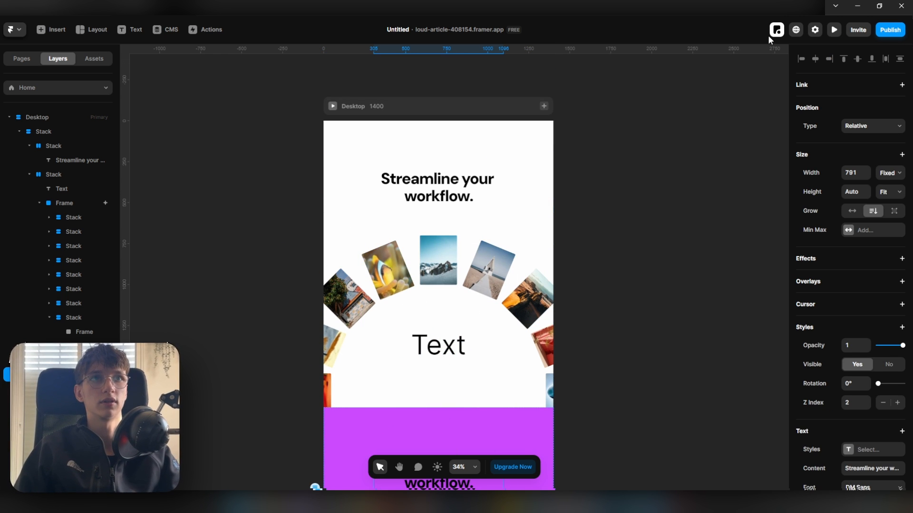
pyautogui.click(776, 29)
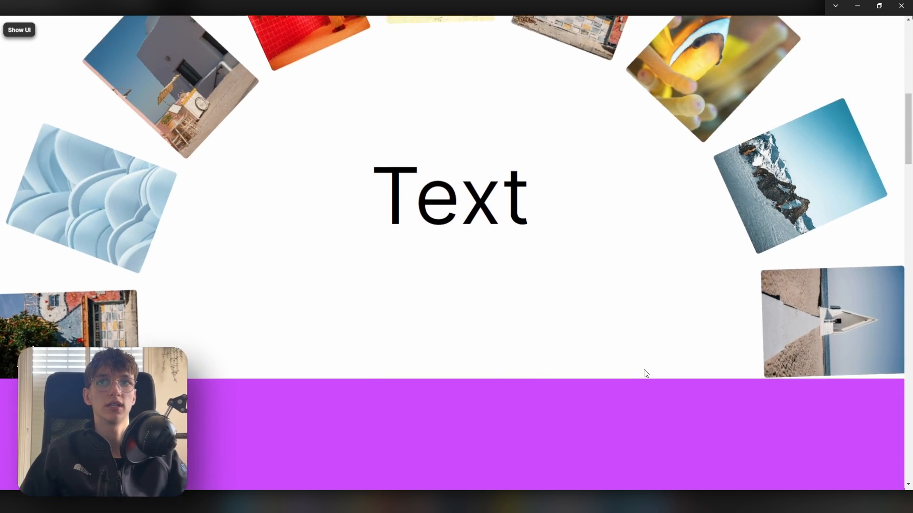
pyautogui.click(18, 30)
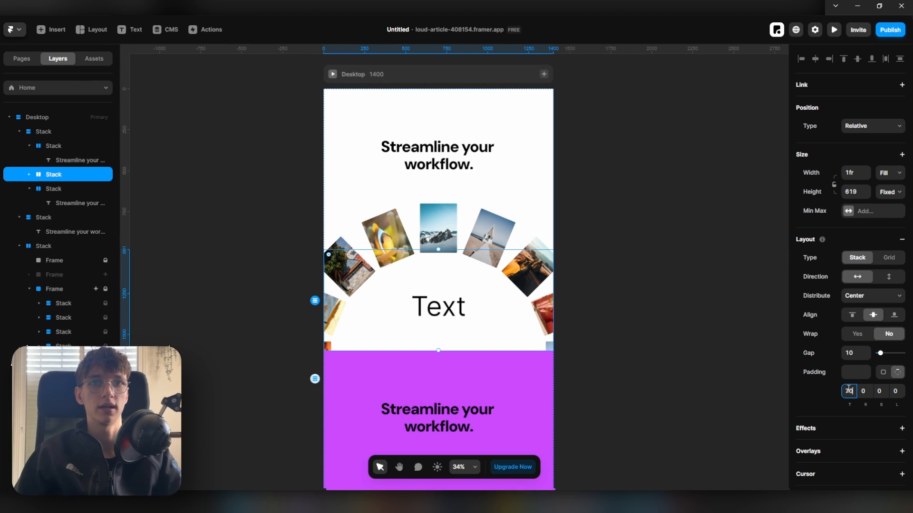
pyautogui.click(833, 29)
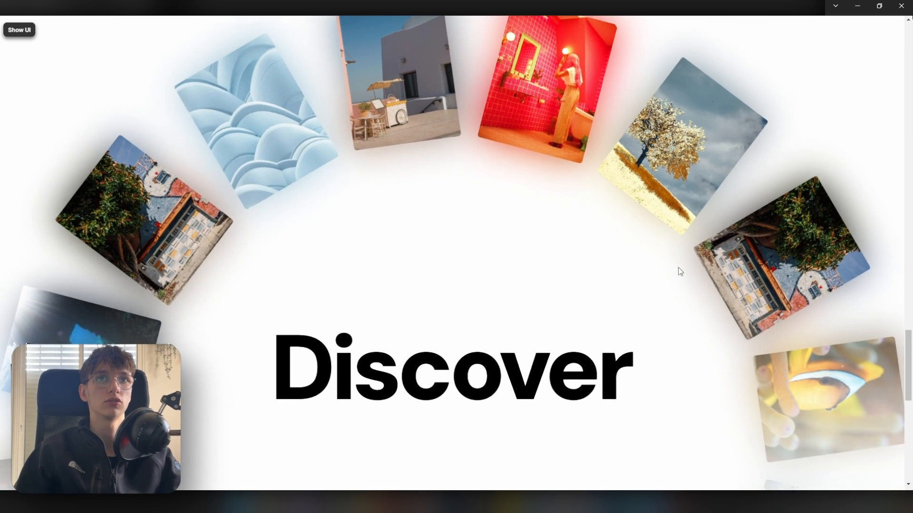
# Step: Set the gradient fade frame's Position Type to Absolute and pin it to the bottom
pyautogui.click(19, 30)
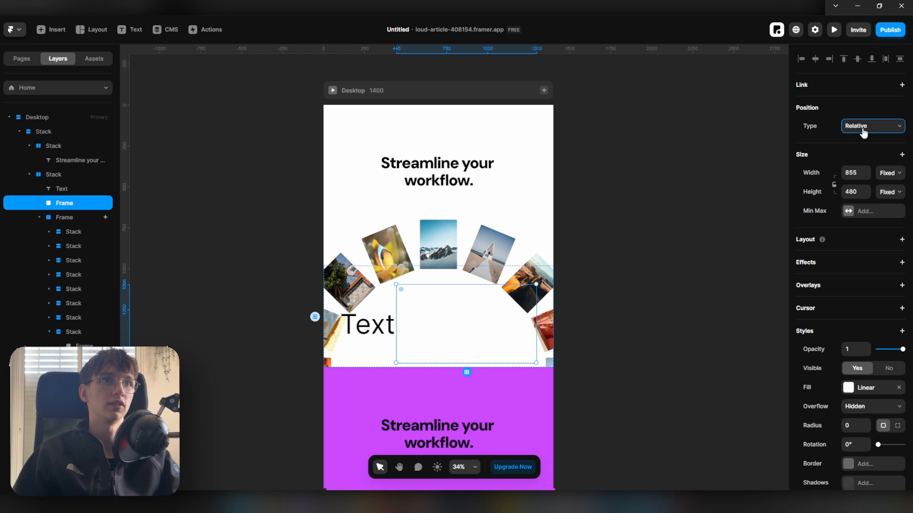
pyautogui.click(872, 125)
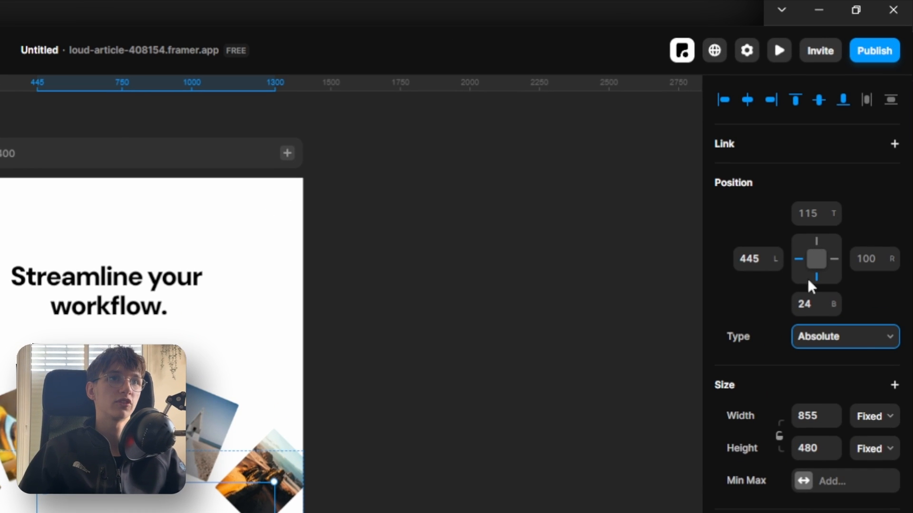
pyautogui.click(752, 259)
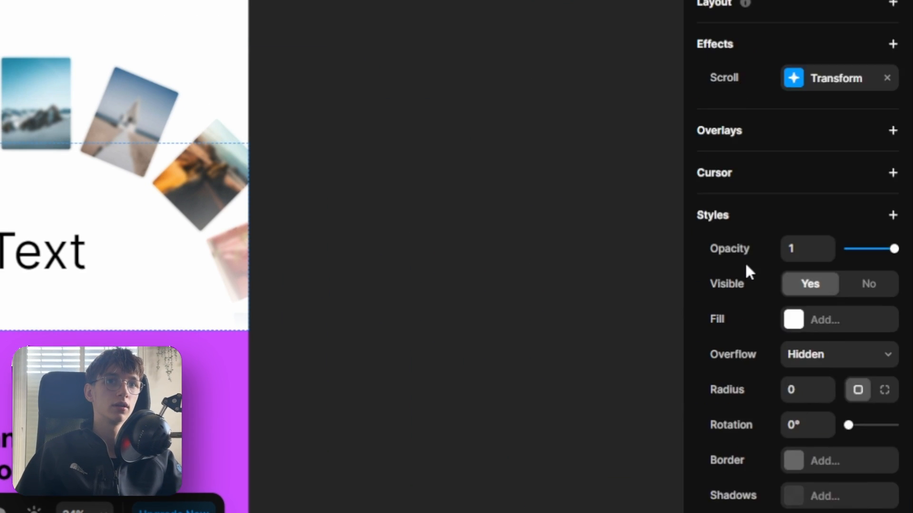
# Step: Move the duplicated circle into the hero stack and set both circles' Top to -300
pyautogui.scroll(-3)
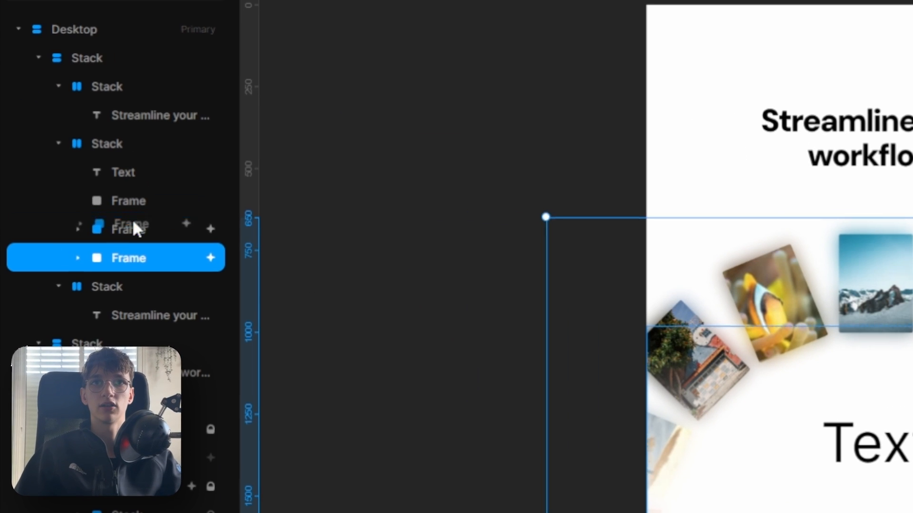
pyautogui.click(128, 228)
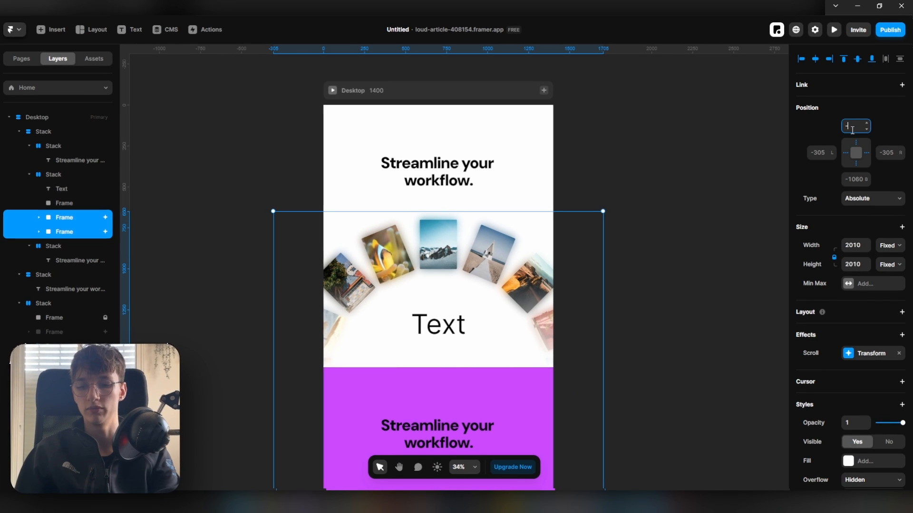
pyautogui.write('-300')
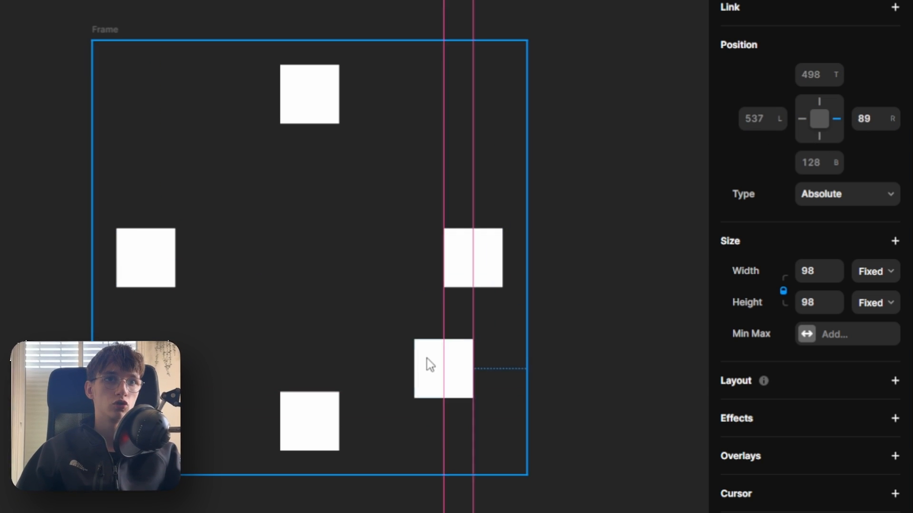
# Step: Position the absolute 98×98 squares at edge offsets such as 100 around the square frame
pyautogui.write('10')
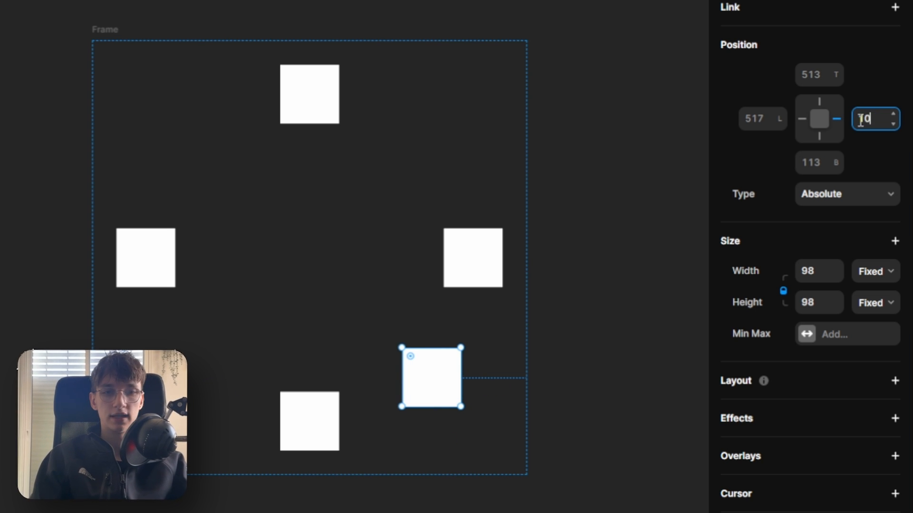
pyautogui.write('100')
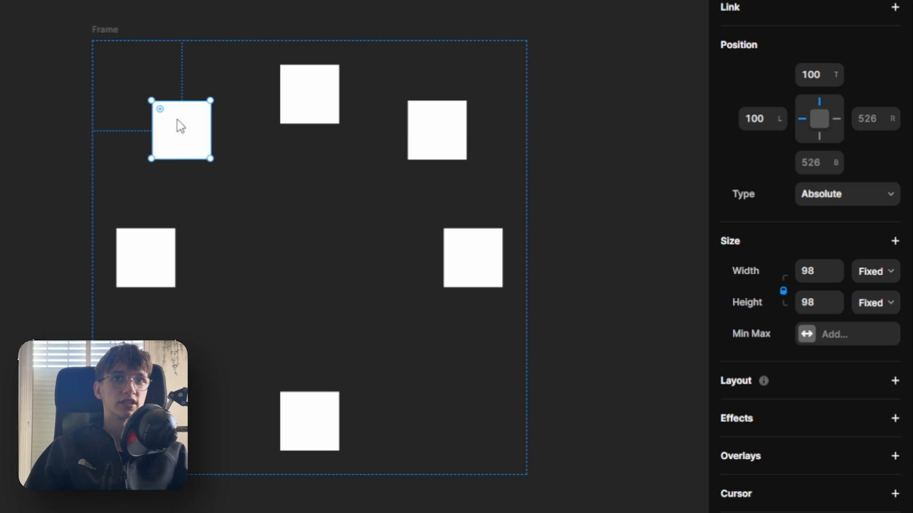
pyautogui.write('1')
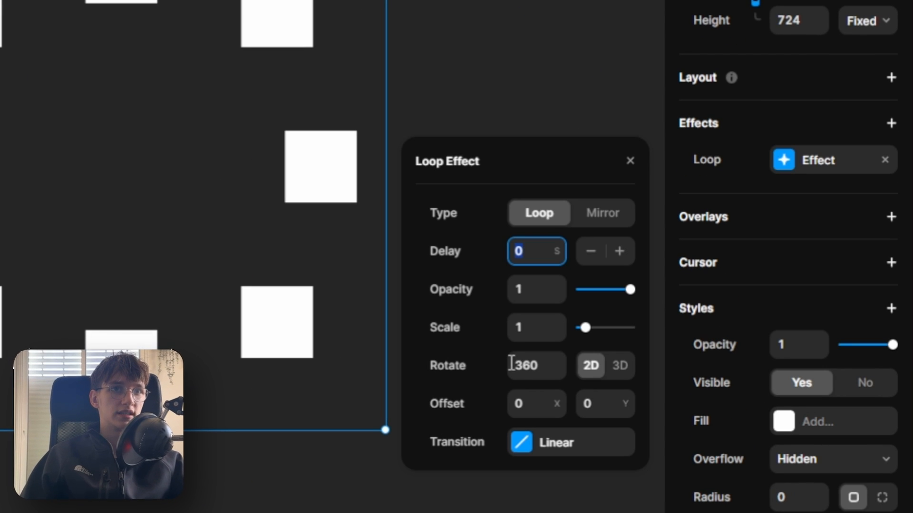
# Step: Set the ring's Loop effect to Rotate 360 with Linear timing and check it in preview
pyautogui.click(570, 443)
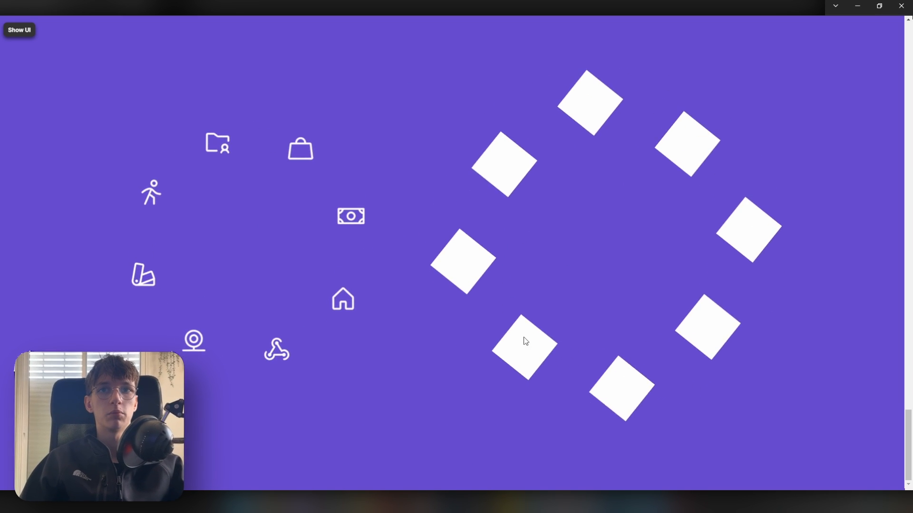
pyautogui.click(18, 30)
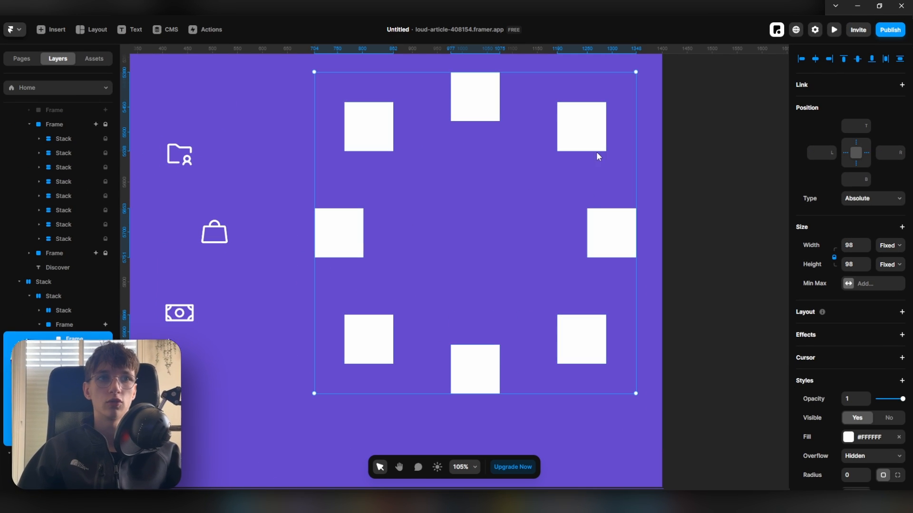
# Step: Add a Loop effect to a square with Rotate -360 so it counter-spins
pyautogui.click(903, 334)
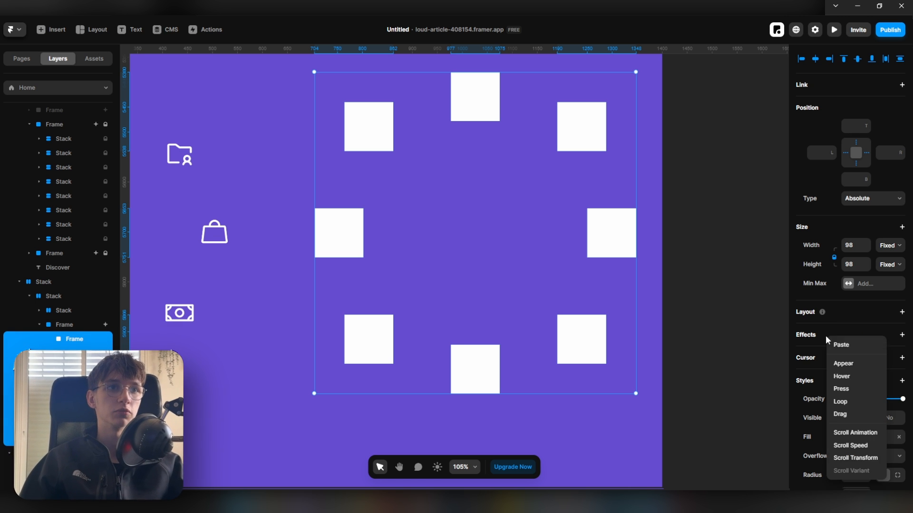
pyautogui.click(840, 402)
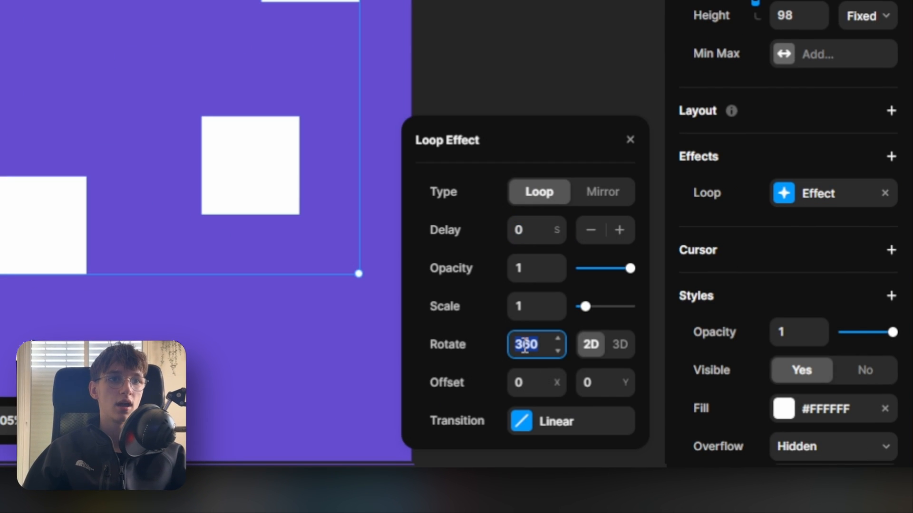
pyautogui.write('-360')
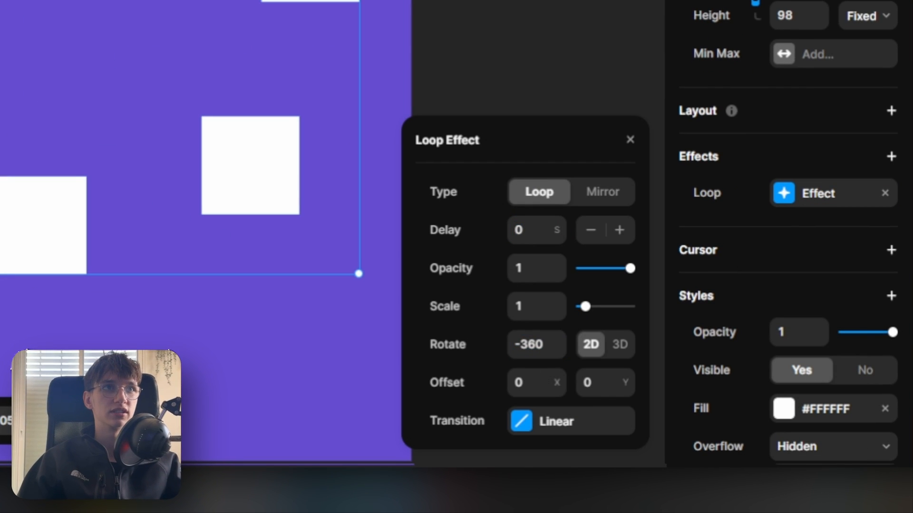